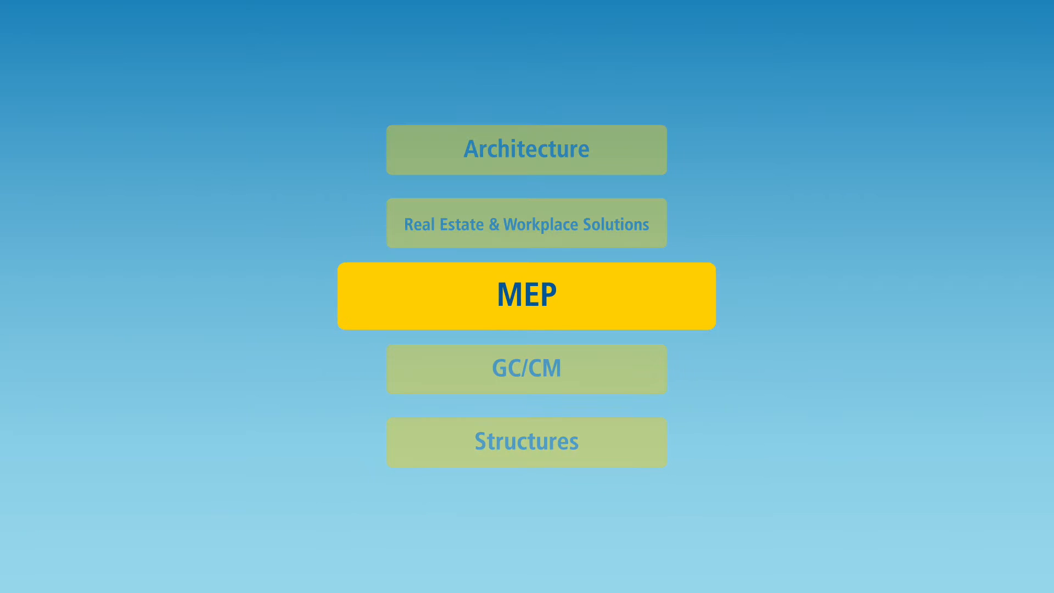
Add the entered items to Wiring Accessories, bringing it to 2625.000 and the estimate to 6625.000
{"action": "left_click", "coordinate": [525, 296]}
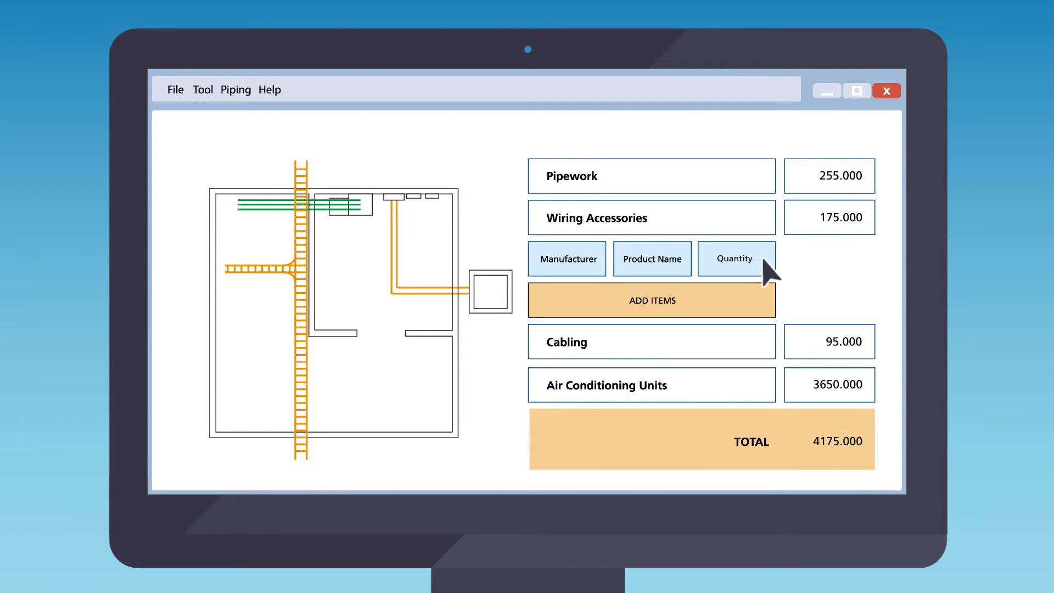
{"action": "left_click", "coordinate": [651, 300]}
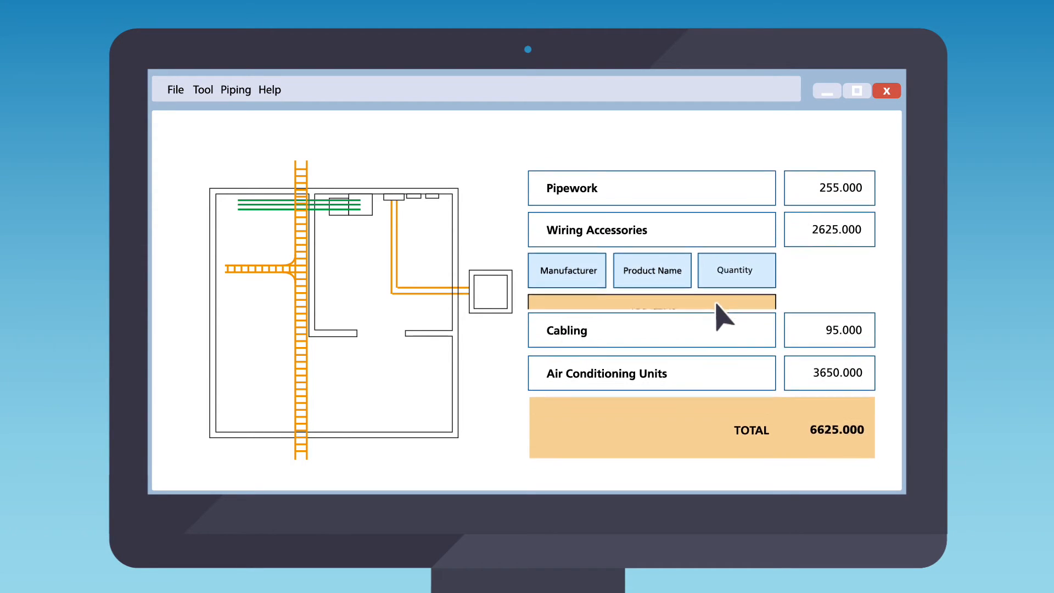